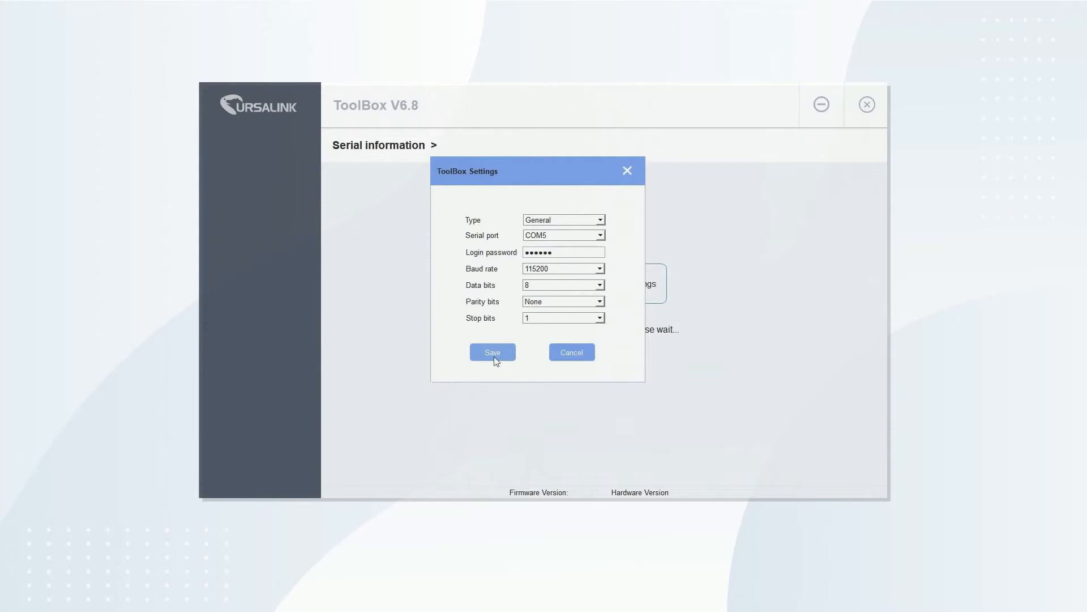
Step: Connect to the EM500-PT100 over serial COM5 at 115200, power it on and read its status
{"action": "left_click", "coordinate": [491, 352]}
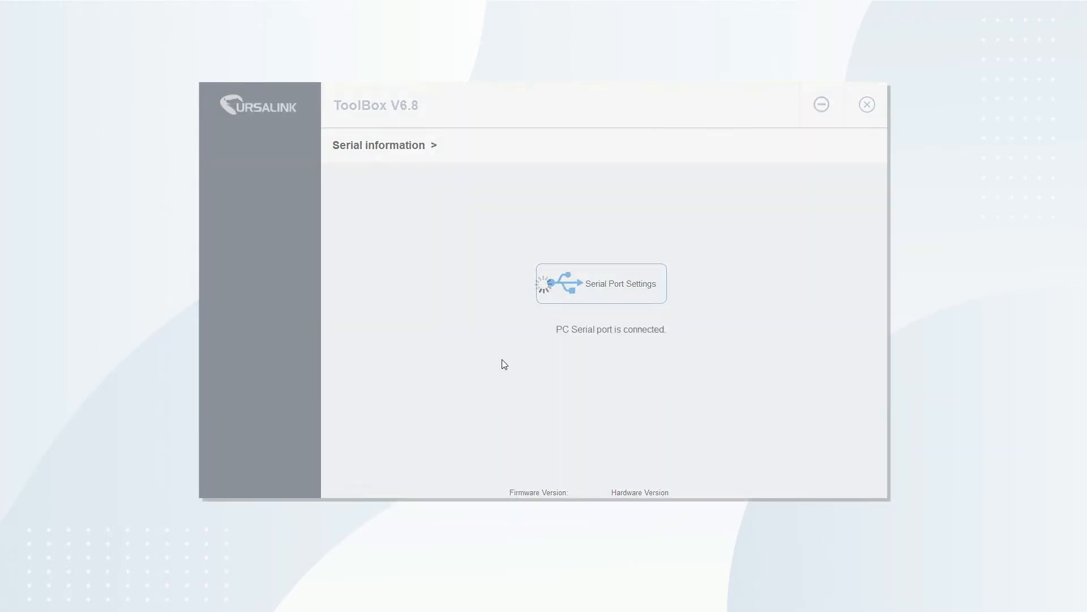
{"action": "left_click", "coordinate": [601, 283]}
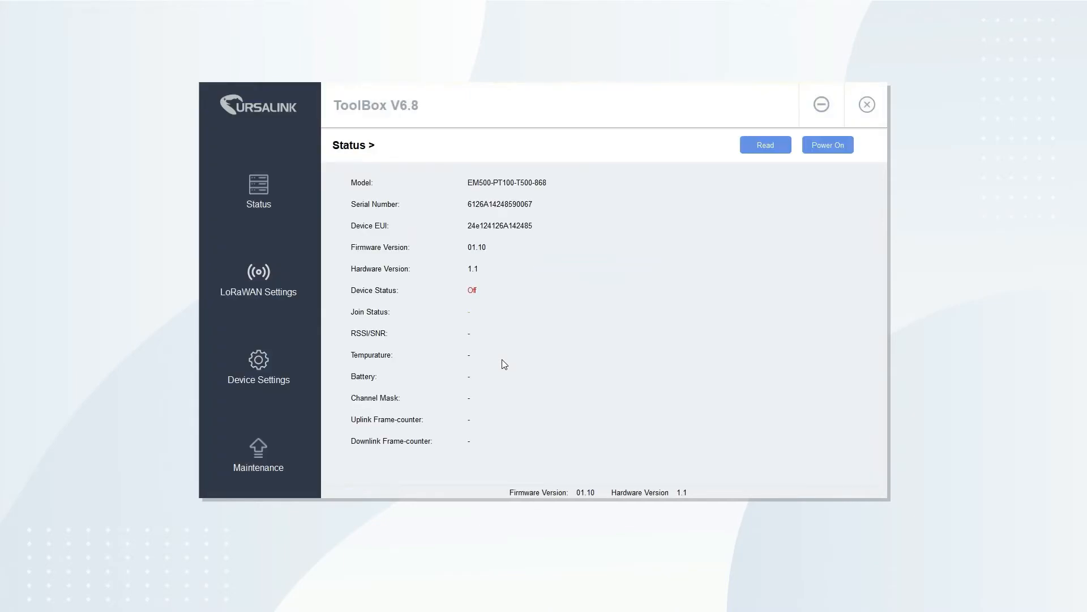
{"action": "left_click", "coordinate": [765, 144]}
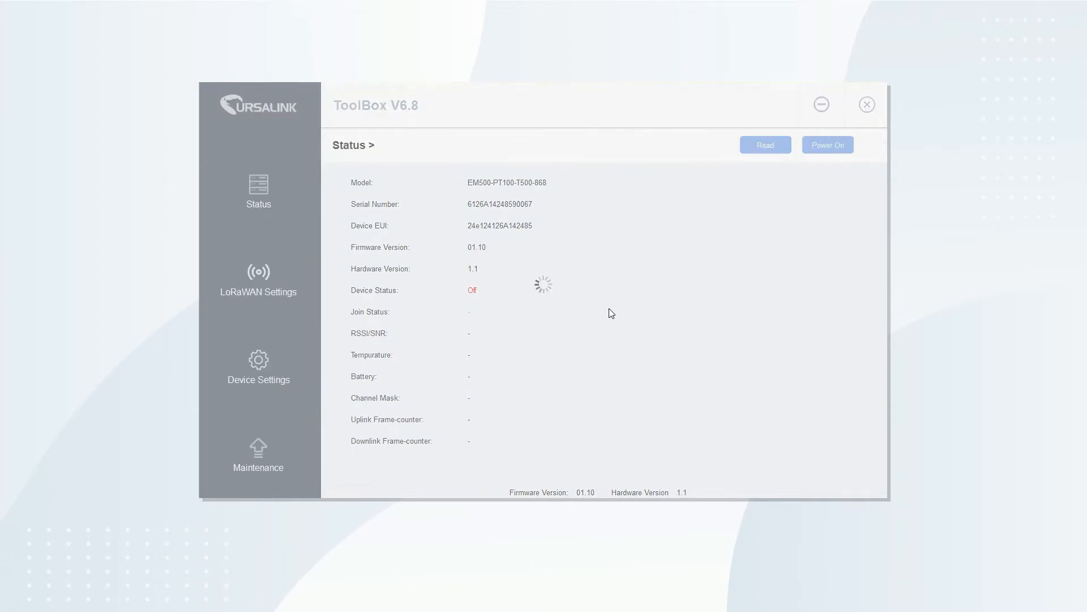
{"action": "mouse_move", "coordinate": [612, 315]}
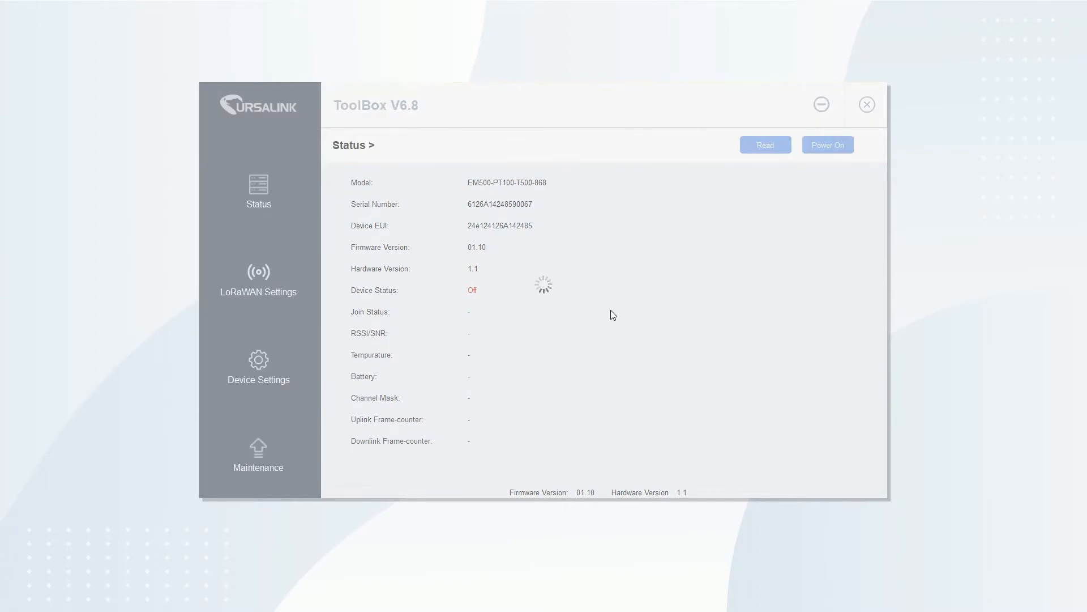
{"action": "left_click", "coordinate": [827, 145]}
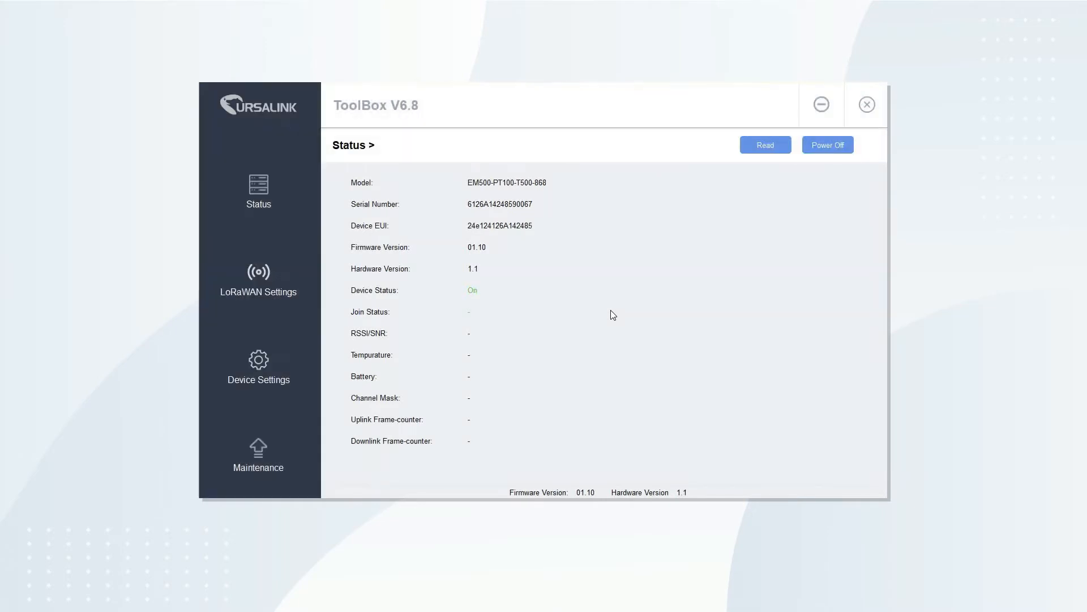
{"action": "left_click", "coordinate": [765, 145]}
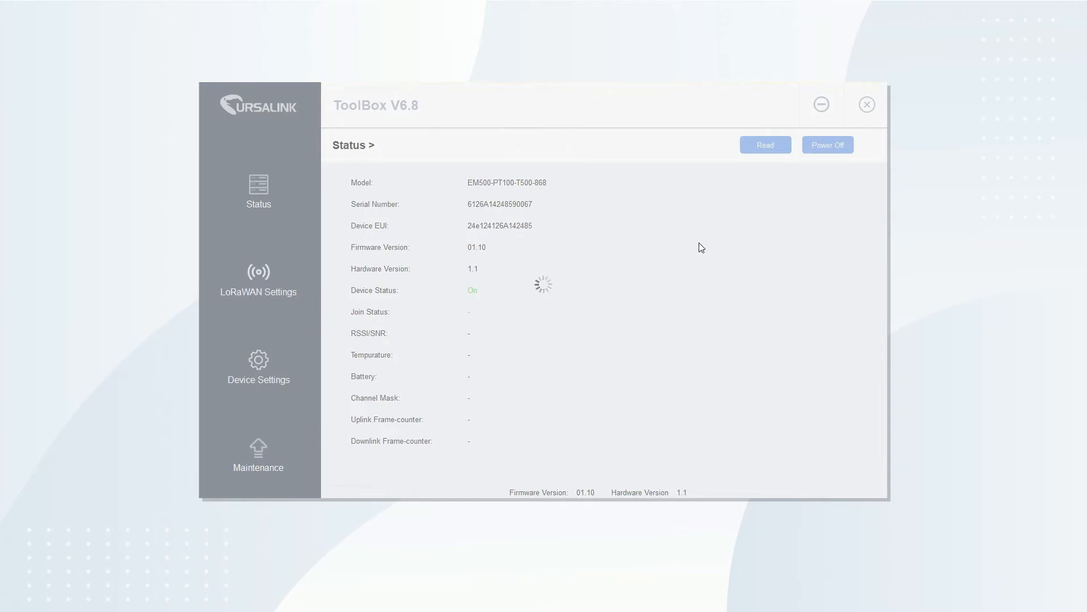
{"action": "left_click", "coordinate": [765, 145]}
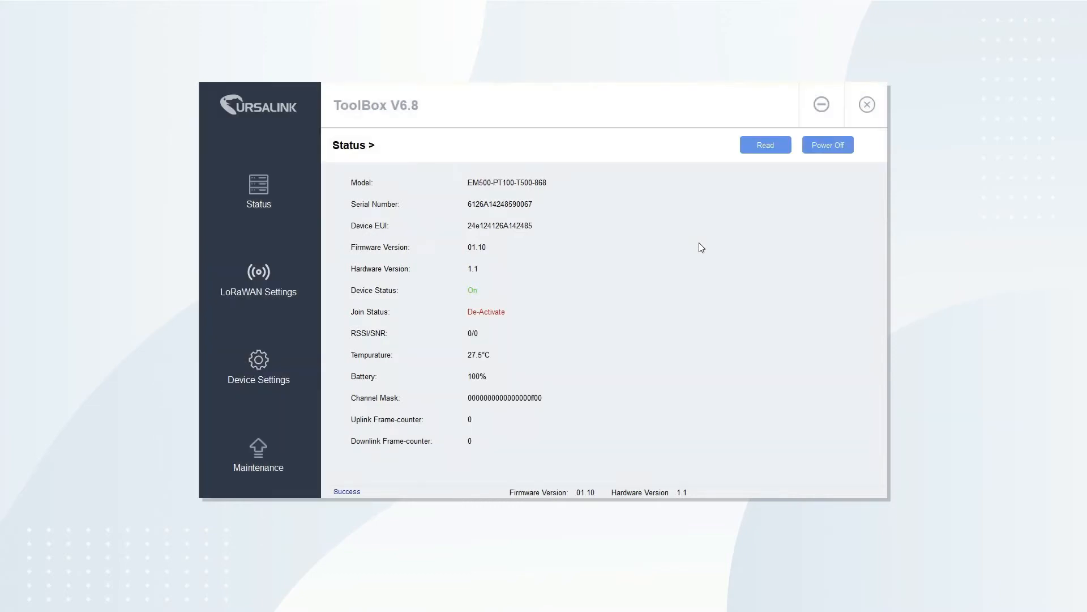
Step: Read the sensor's LoRaWAN settings and set the join type to OTAA
{"action": "left_click", "coordinate": [259, 280]}
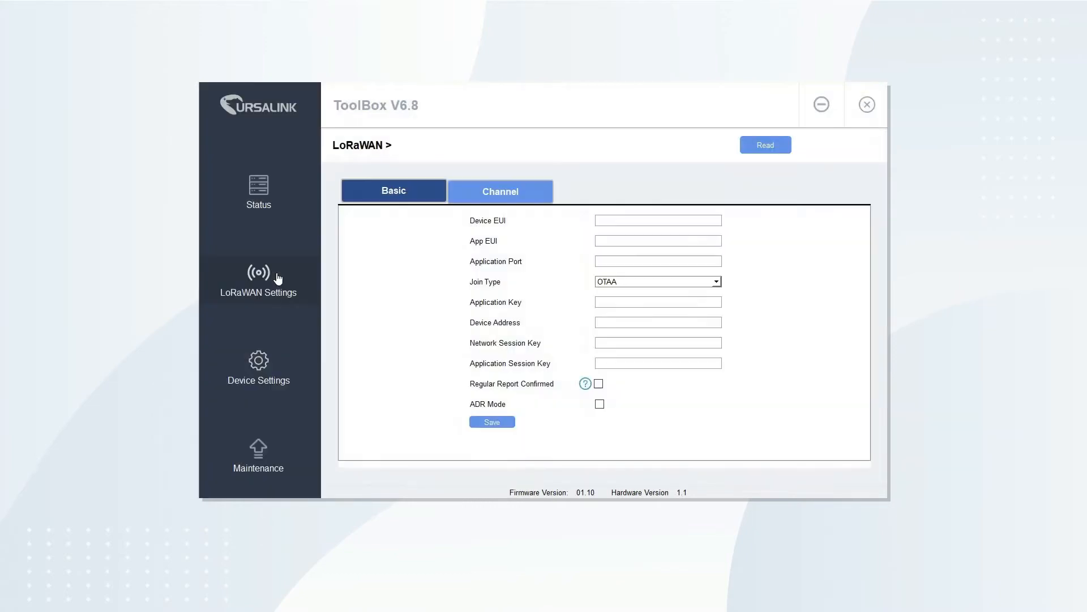
{"action": "left_click", "coordinate": [765, 144]}
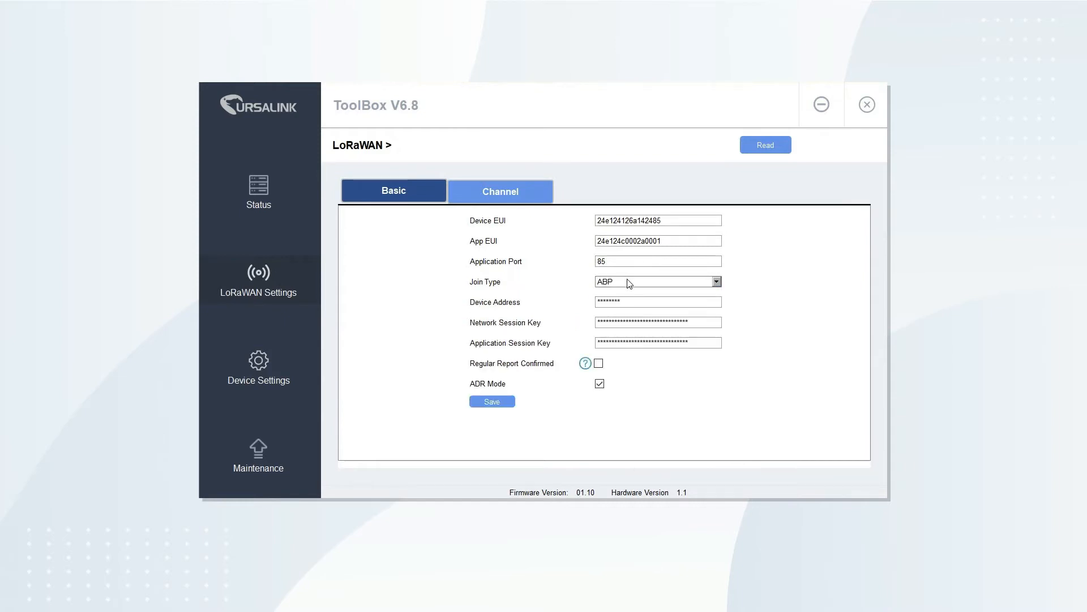
{"action": "left_click", "coordinate": [716, 282]}
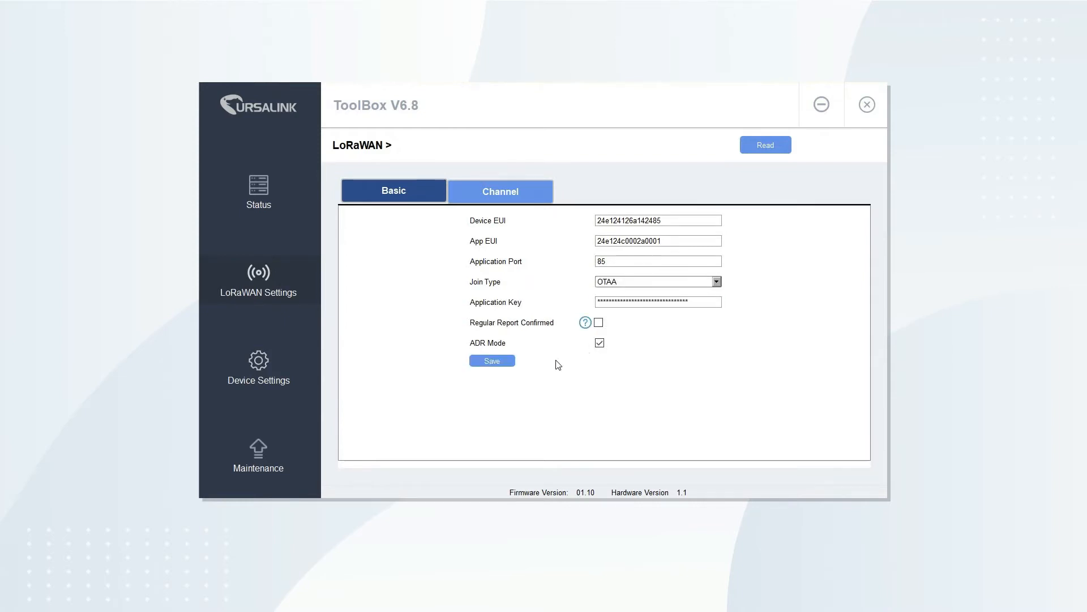
Step: Select the US915 frequency plan with channels 0-15 on the Channel tab
{"action": "left_click", "coordinate": [500, 191]}
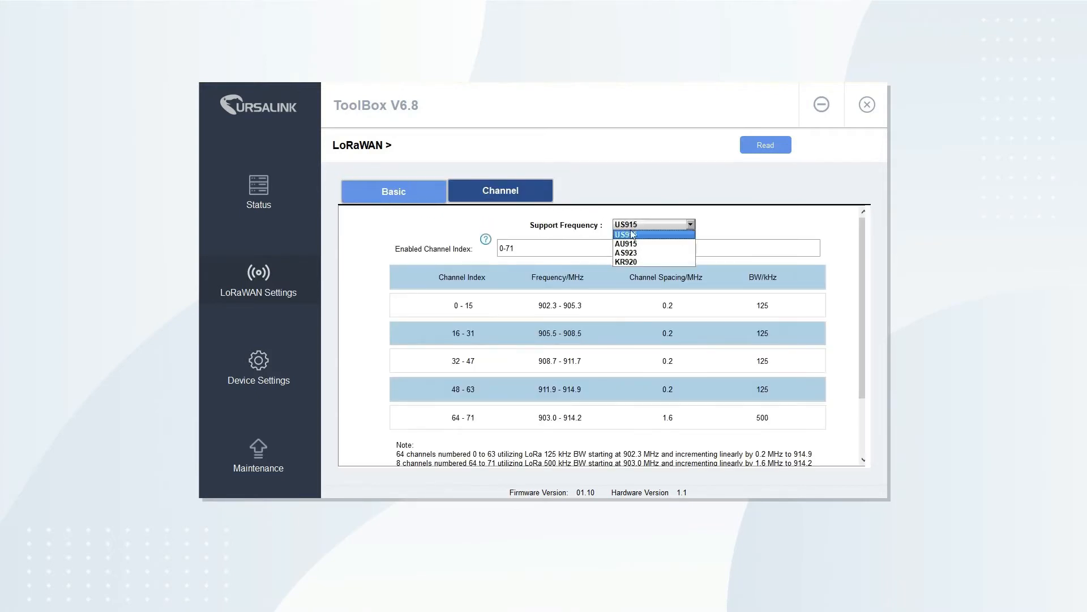
{"action": "left_click", "coordinate": [625, 253]}
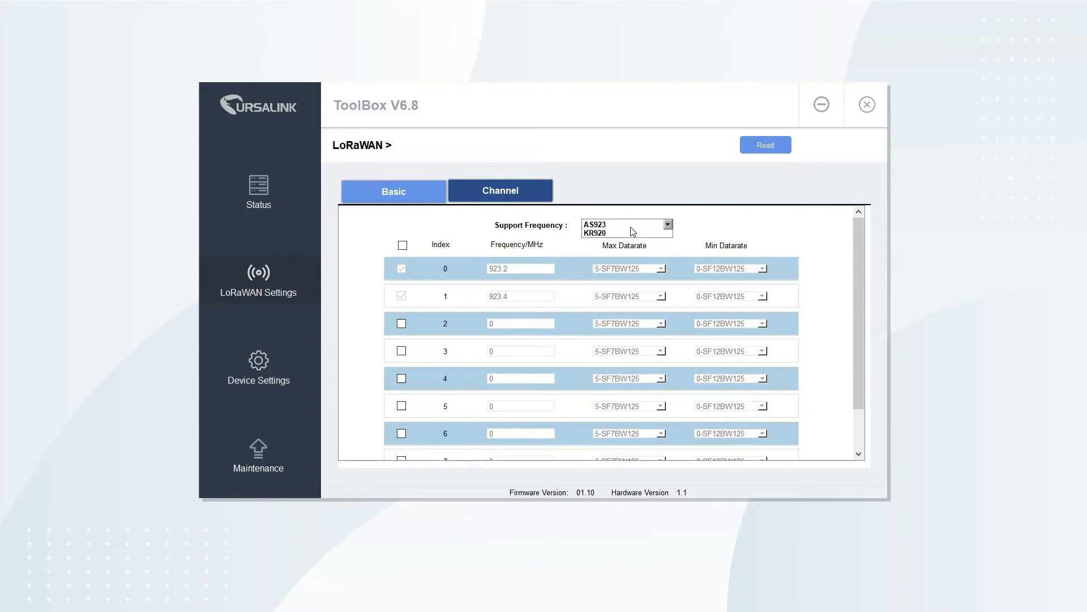
{"action": "left_click", "coordinate": [624, 225]}
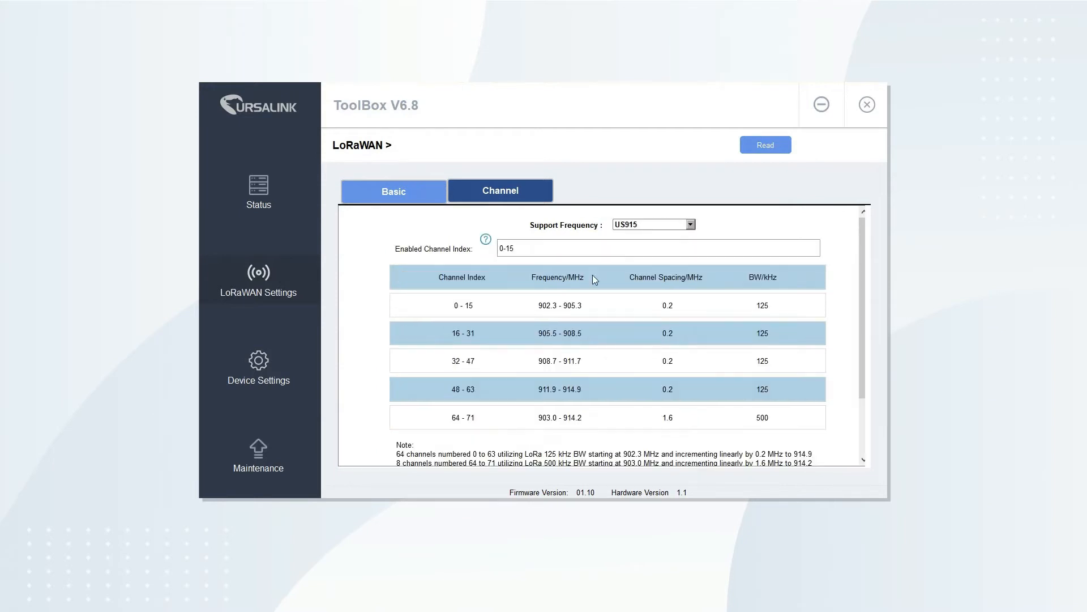
{"action": "scroll", "scroll_direction": "down", "scroll_amount": 3}
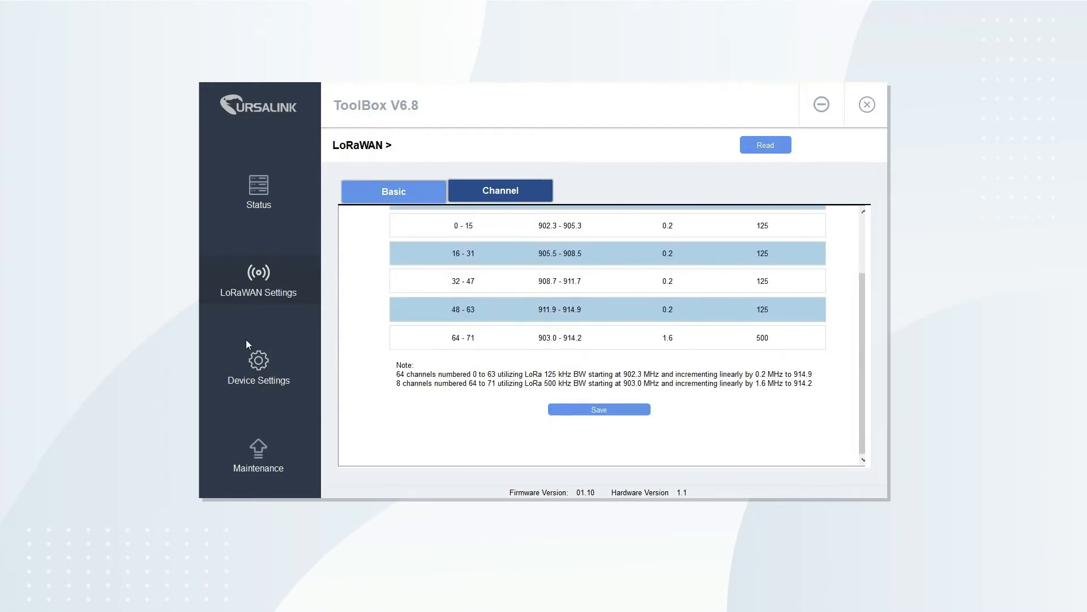
Step: Open Device Settings with a 15-minute reporting interval, toggling password change on and off
{"action": "left_click", "coordinate": [258, 367]}
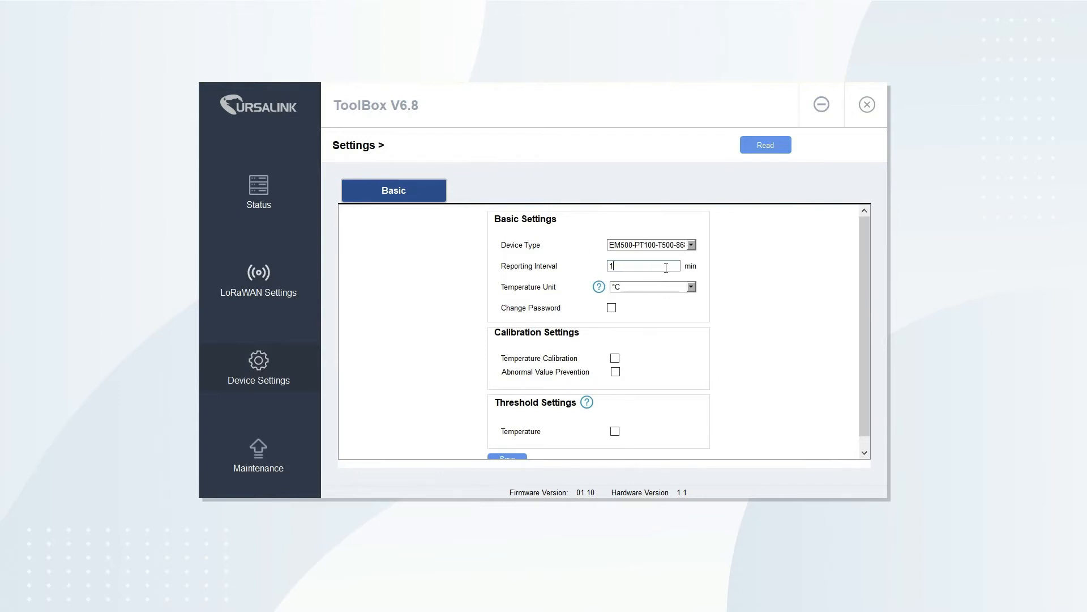
{"action": "type", "text": "15"}
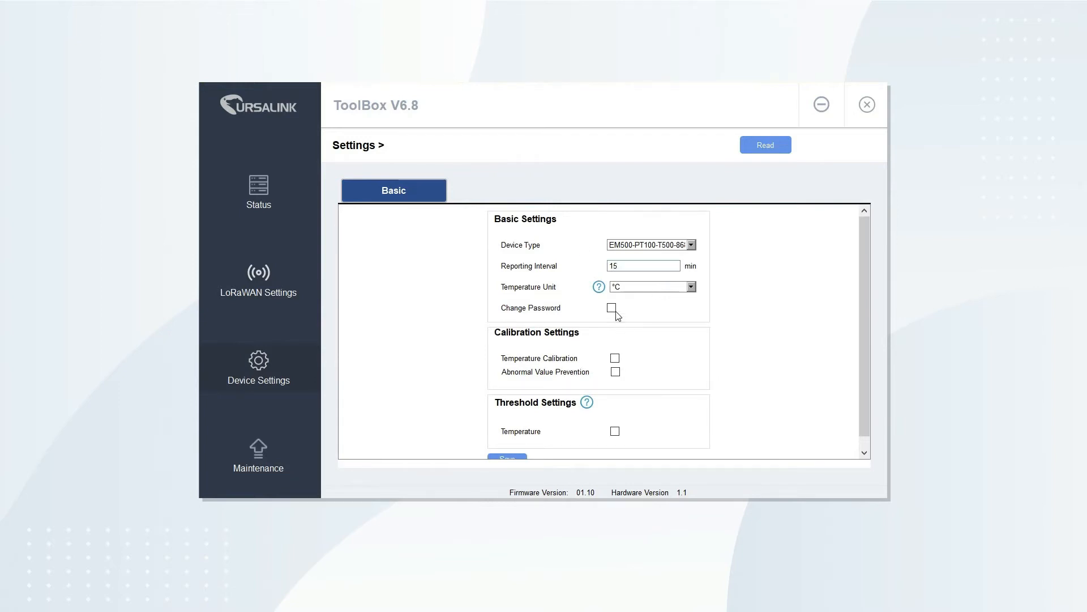
{"action": "left_click", "coordinate": [613, 307]}
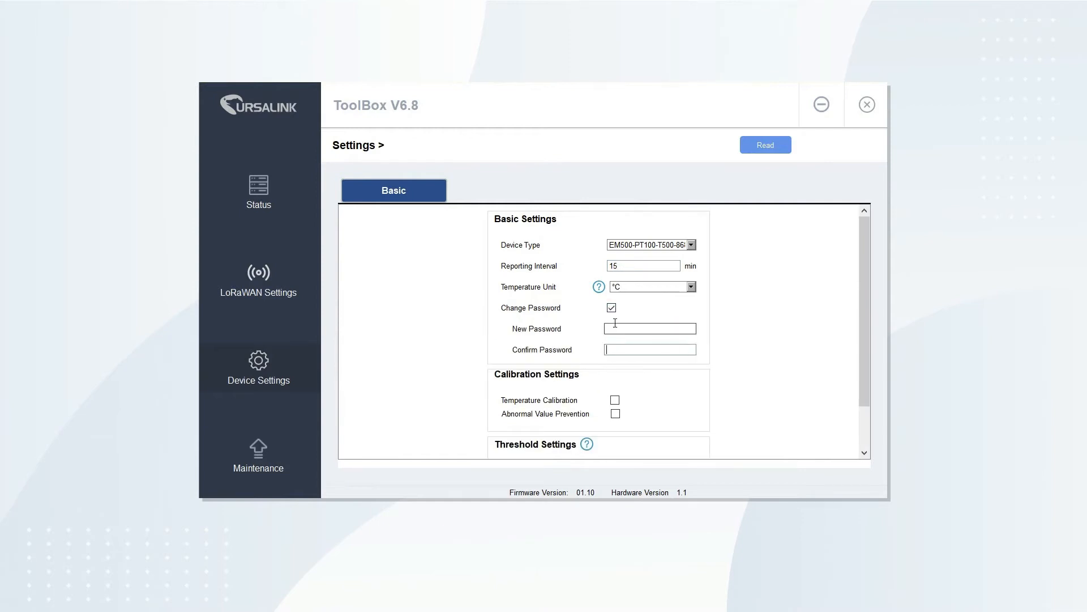
{"action": "left_click", "coordinate": [612, 307]}
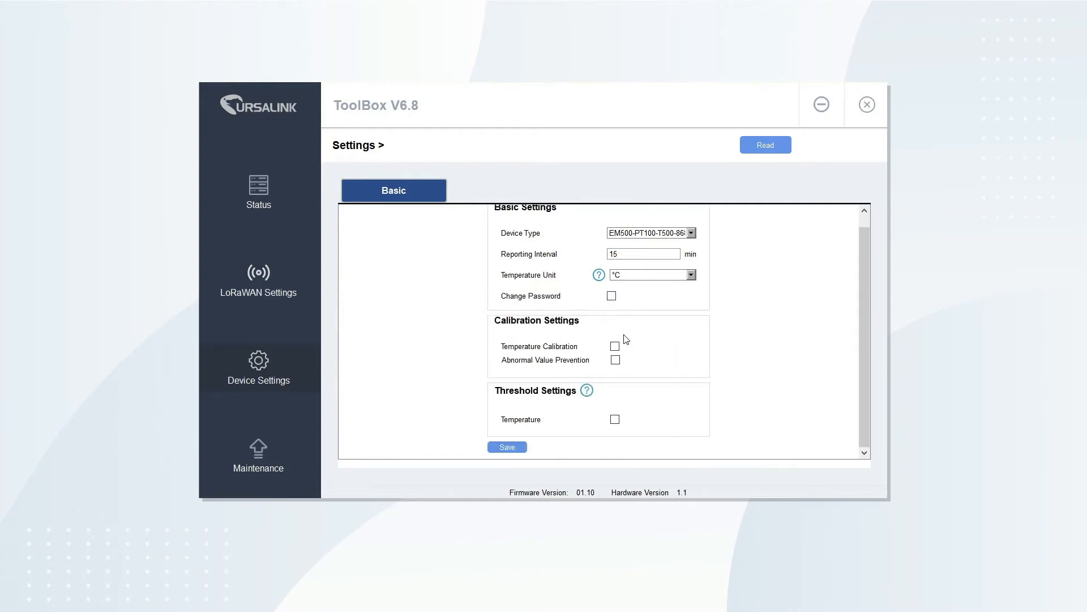
Step: Toggle temperature calibration, turn off abnormal value prevention, and toggle the temperature threshold
{"action": "left_click", "coordinate": [614, 346]}
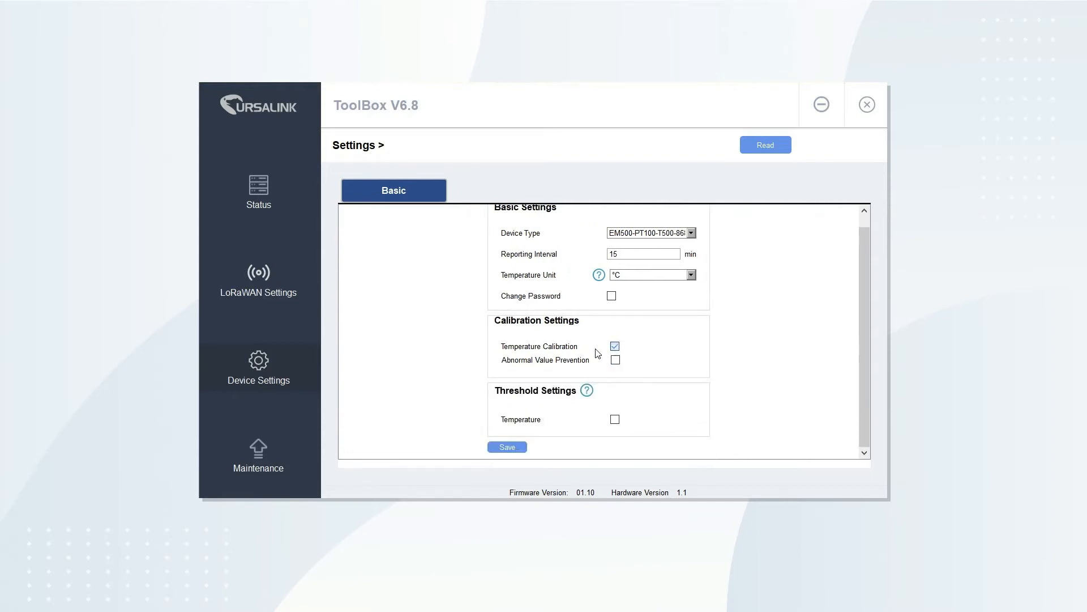
{"action": "left_click", "coordinate": [614, 359]}
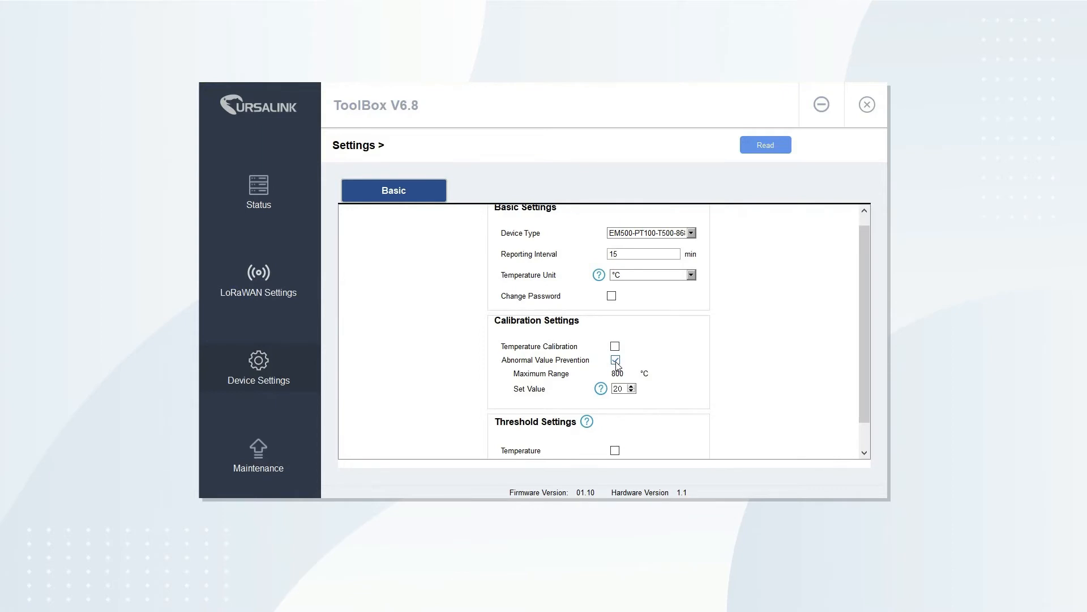
{"action": "left_click", "coordinate": [614, 360]}
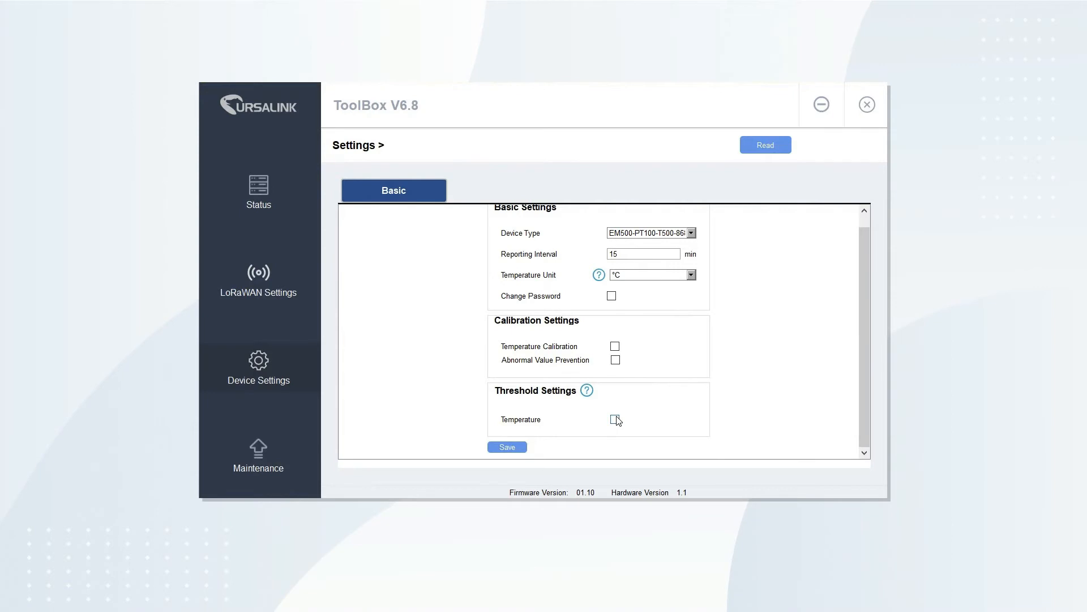
{"action": "left_click", "coordinate": [615, 420]}
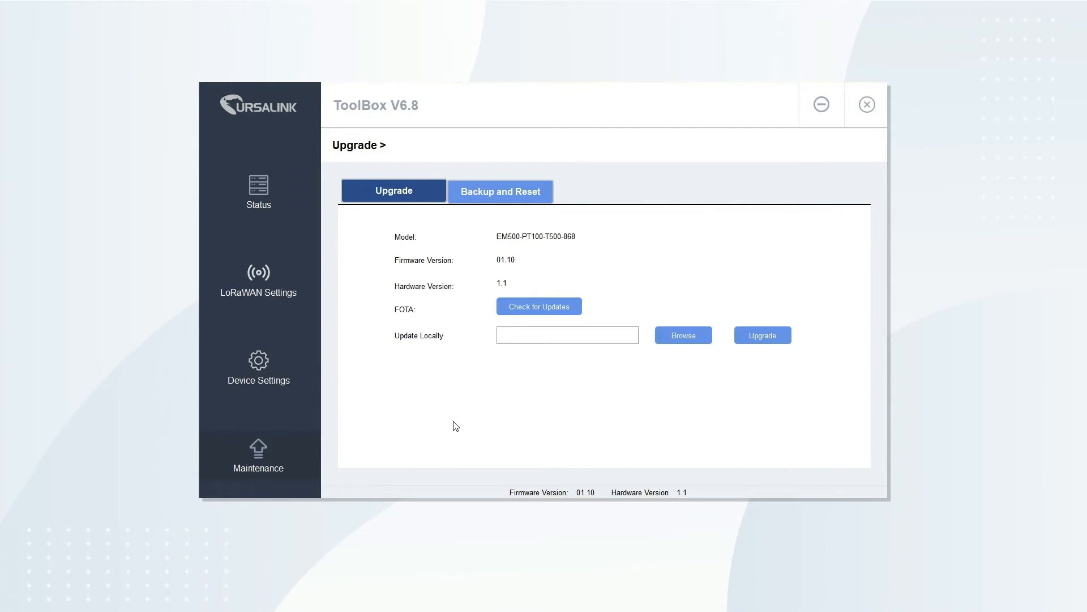
{"action": "mouse_move", "coordinate": [498, 210]}
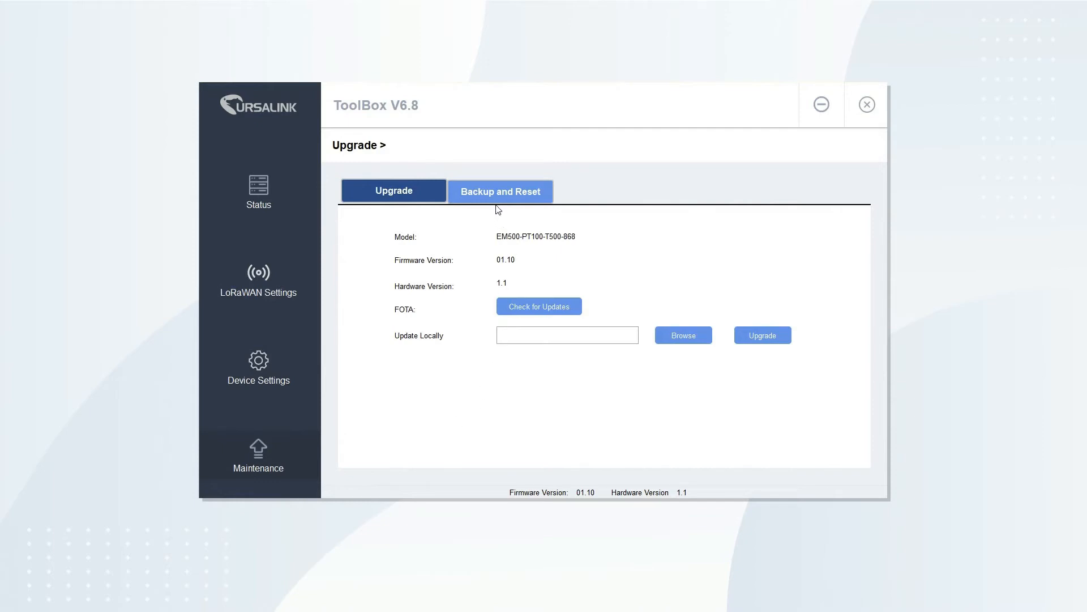
Step: Switch to the Backup and Reset maintenance tab
{"action": "left_click", "coordinate": [499, 190]}
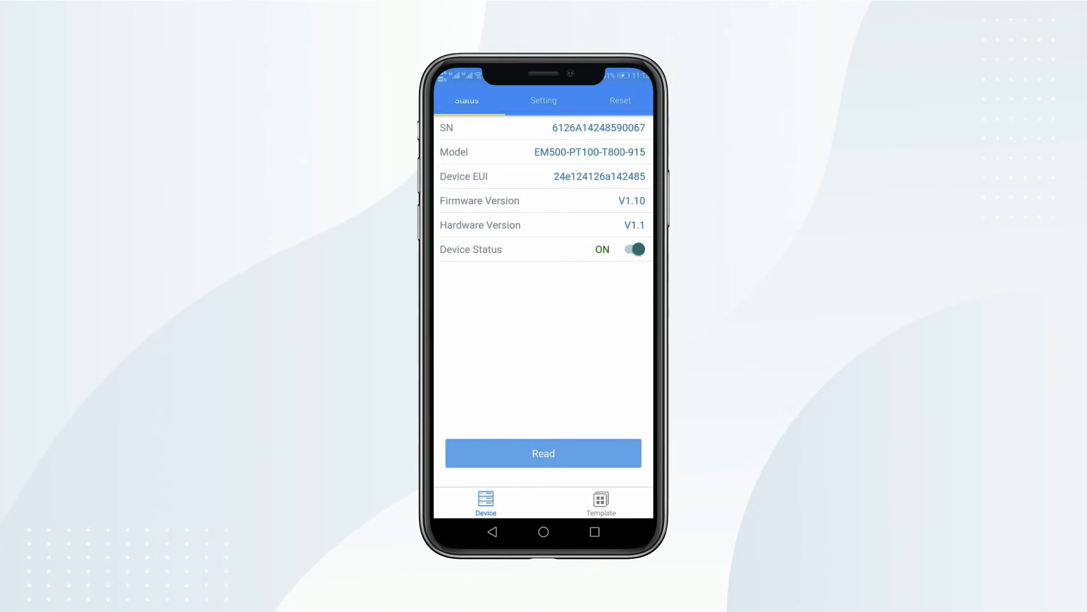
Step: Turn the EM500-PT100 Device Status toggle to Off
{"action": "left_click", "coordinate": [633, 249]}
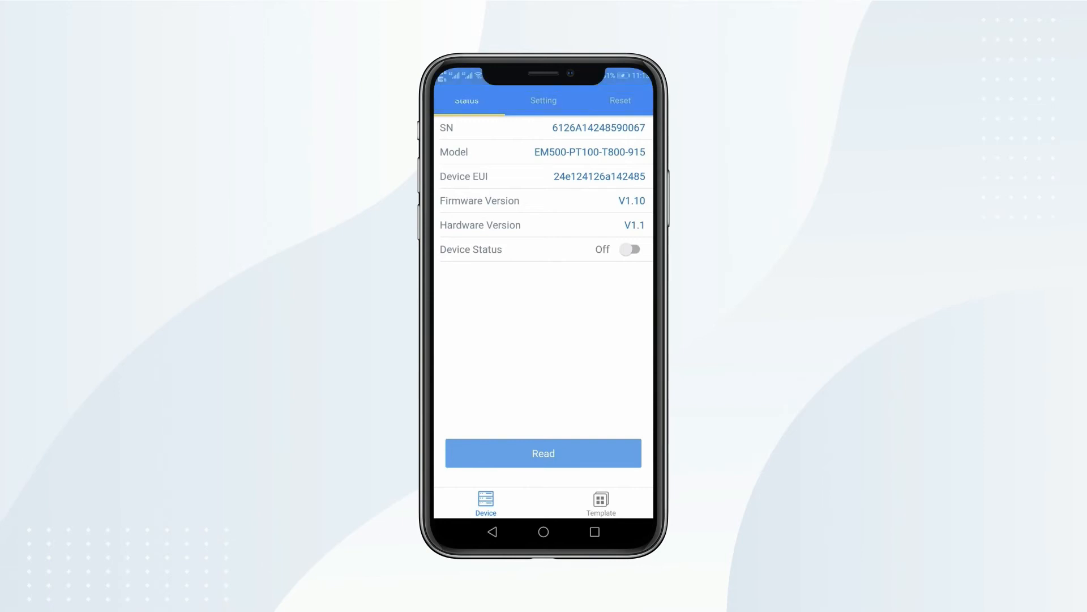
Step: In LoRaWAN Settings, switch join type to OTAA then back to ABP, and choose US915
{"action": "left_click", "coordinate": [544, 101]}
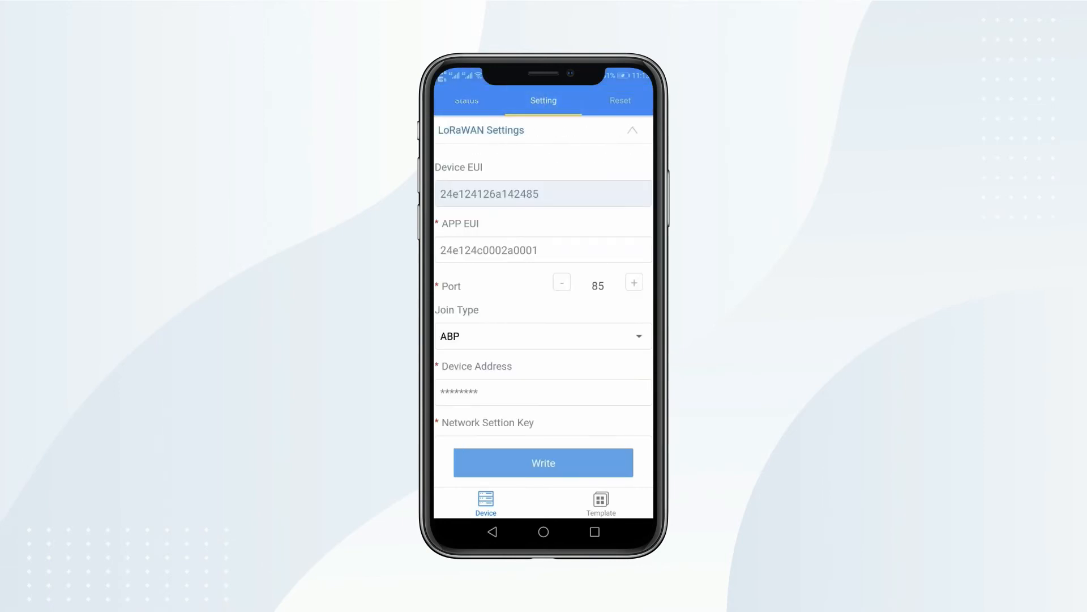
{"action": "scroll", "scroll_direction": "down", "scroll_amount": 3}
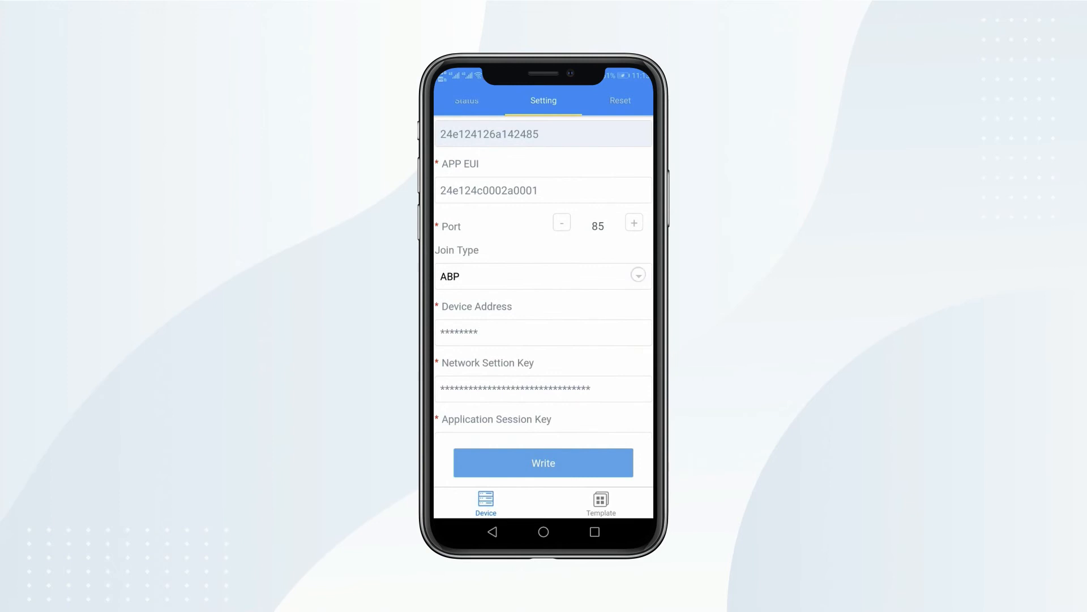
{"action": "left_click", "coordinate": [543, 276]}
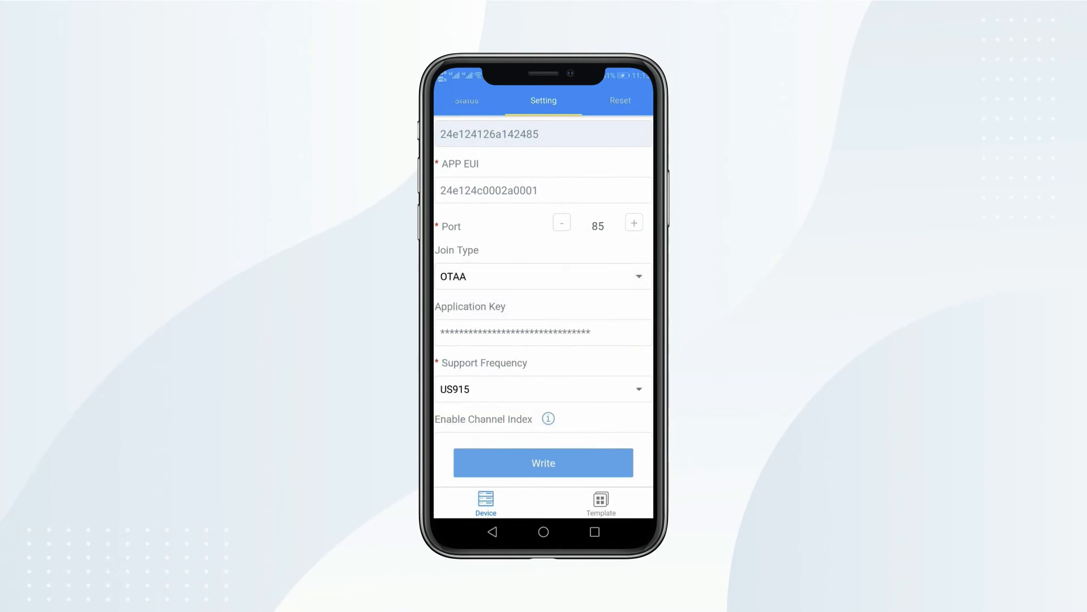
{"action": "left_click", "coordinate": [544, 276]}
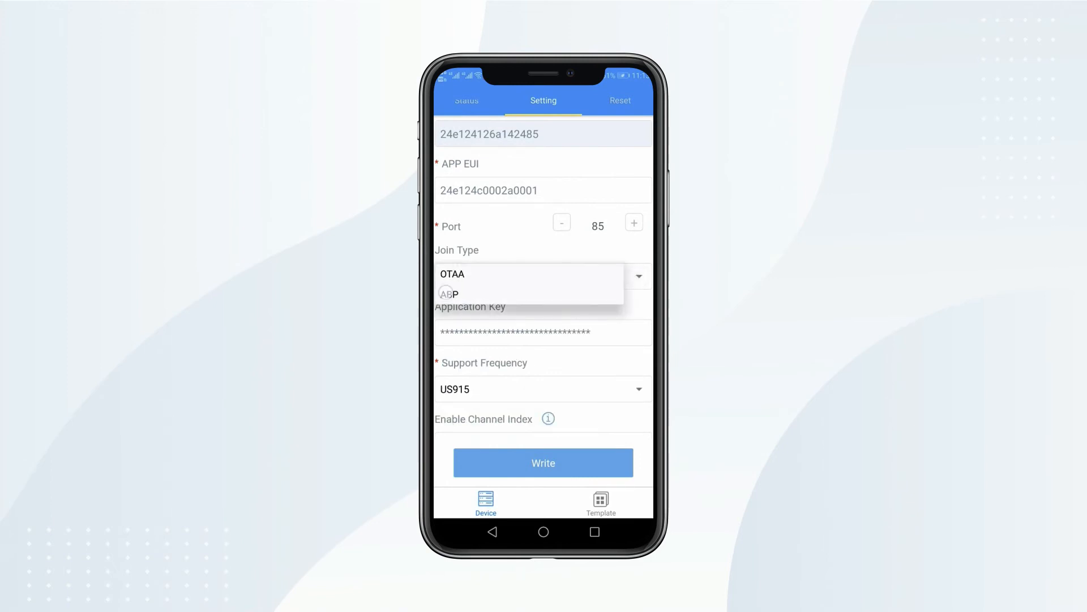
{"action": "left_click", "coordinate": [449, 294]}
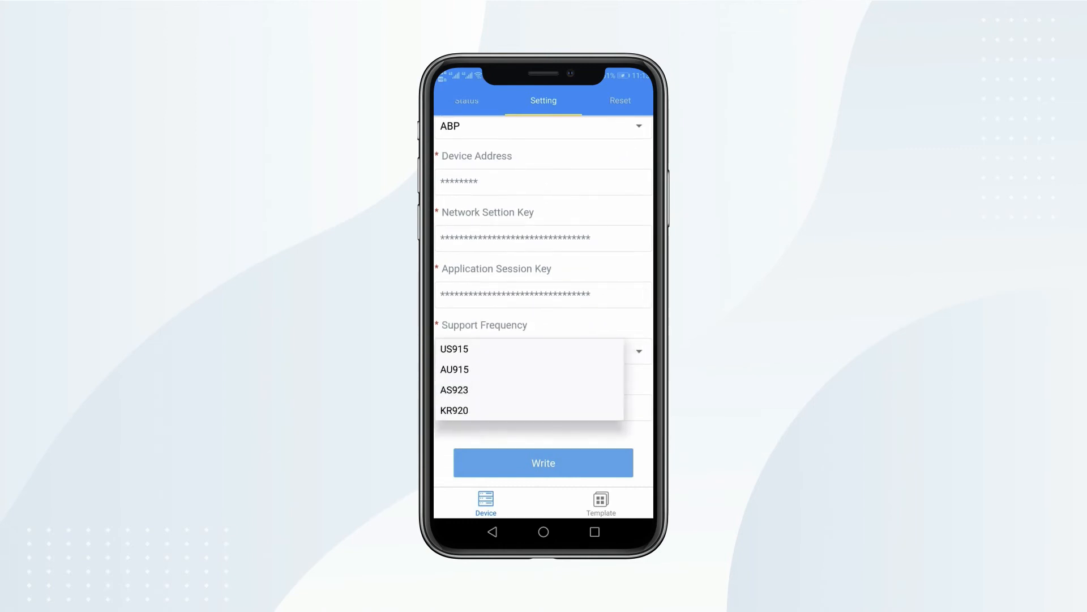
{"action": "left_click", "coordinate": [454, 349]}
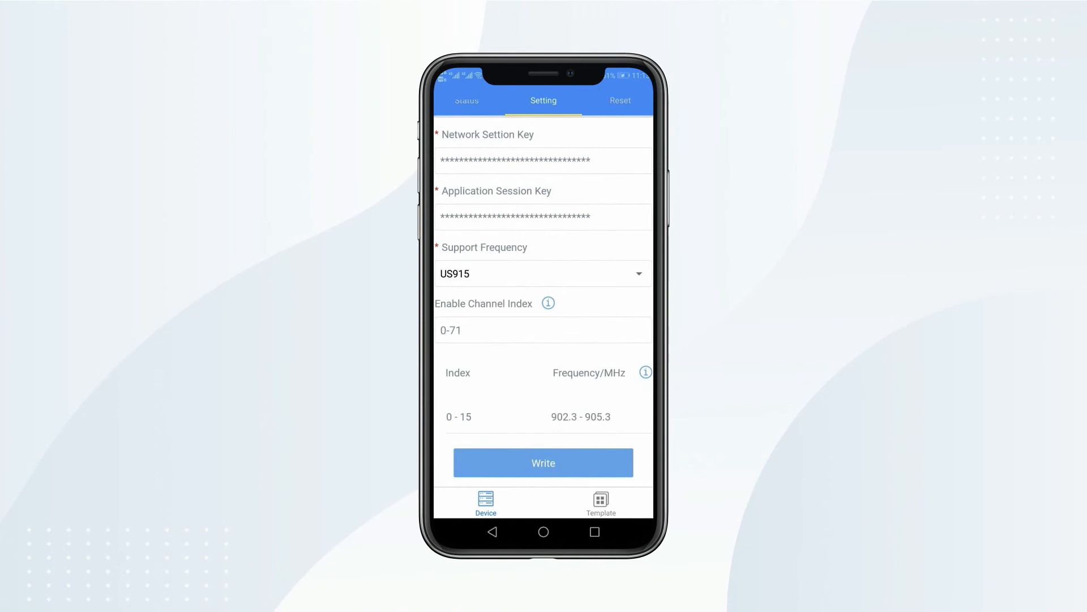
{"action": "scroll", "scroll_direction": "down", "scroll_amount": 3}
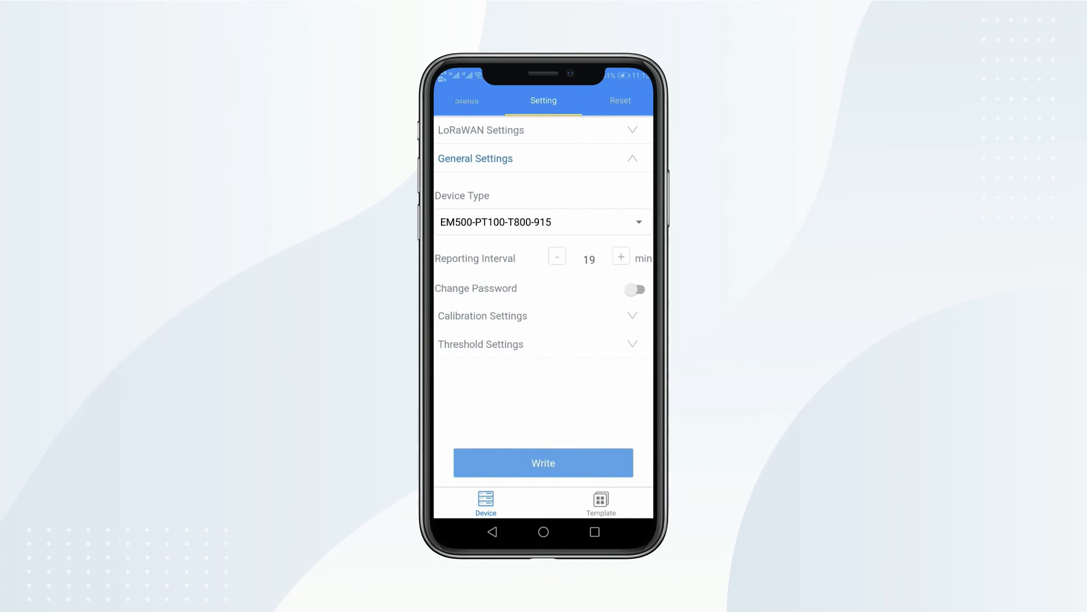
Step: Lower the reporting interval to 15 minutes, toggle password change, and open calibration settings
{"action": "left_click", "coordinate": [556, 259]}
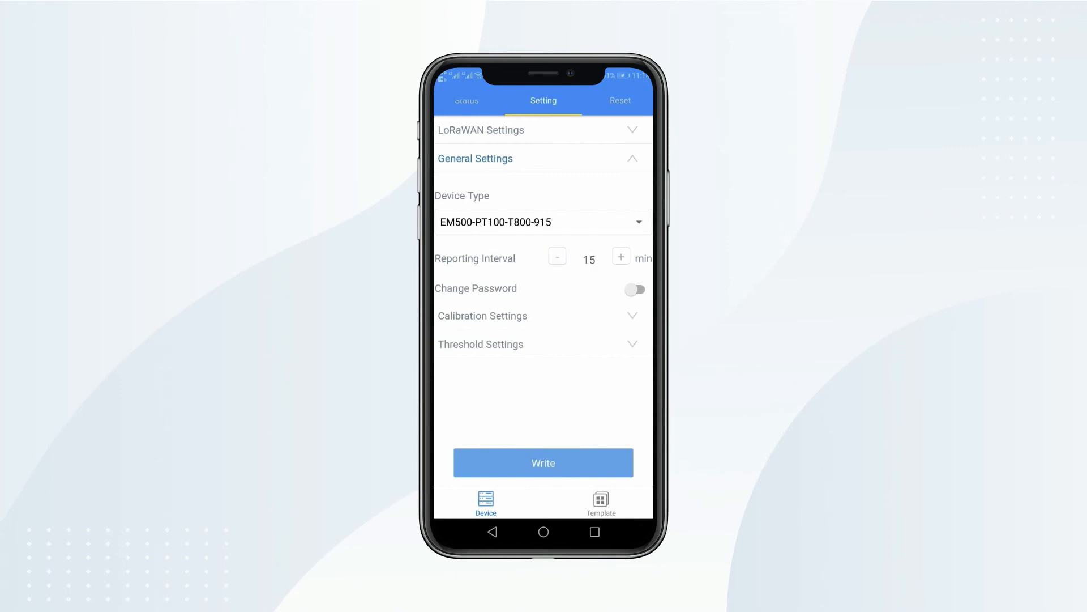
{"action": "left_click", "coordinate": [633, 290]}
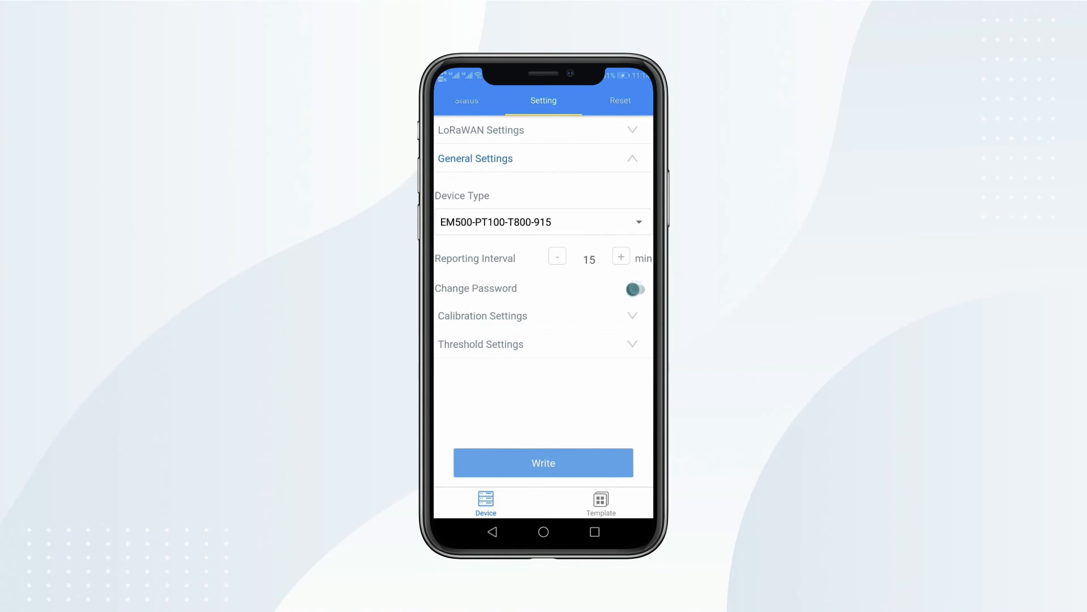
{"action": "left_click", "coordinate": [634, 288]}
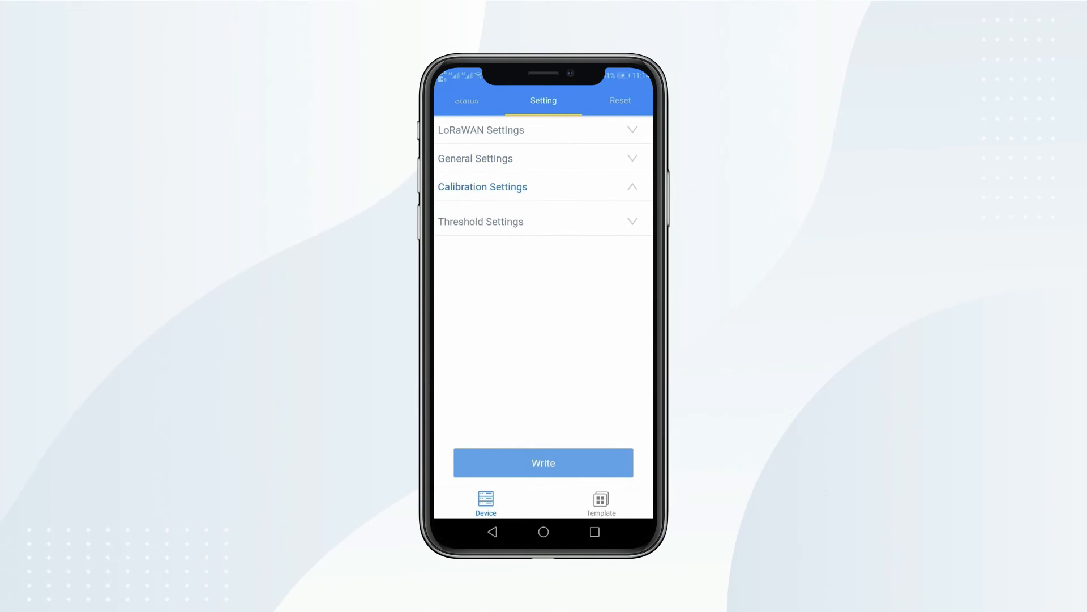
Step: Expand and collapse threshold settings, then bring up the factory reset page
{"action": "left_click", "coordinate": [543, 221]}
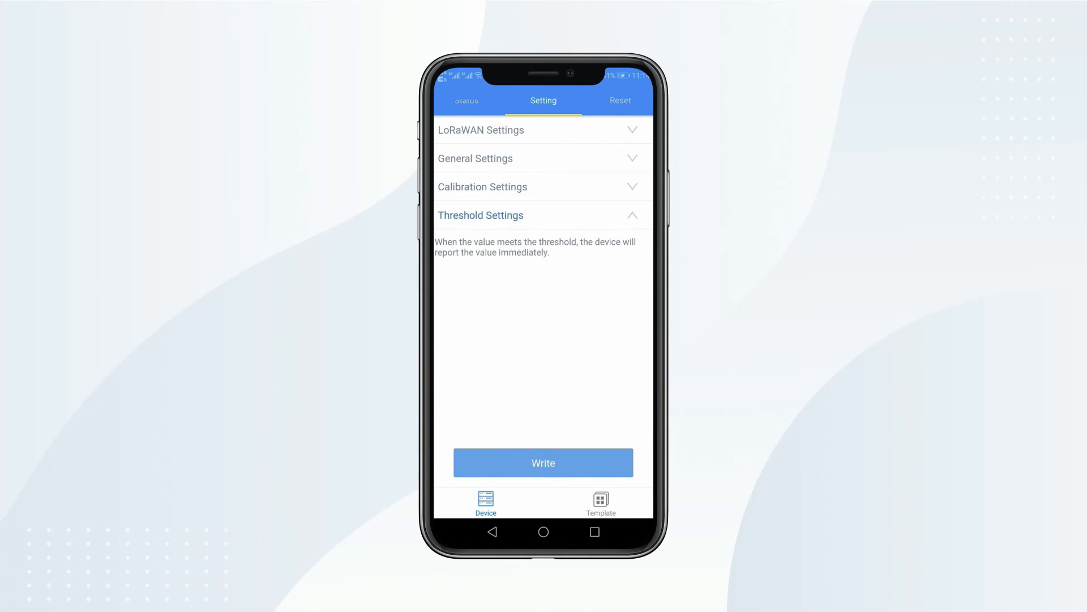
{"action": "left_click", "coordinate": [543, 216]}
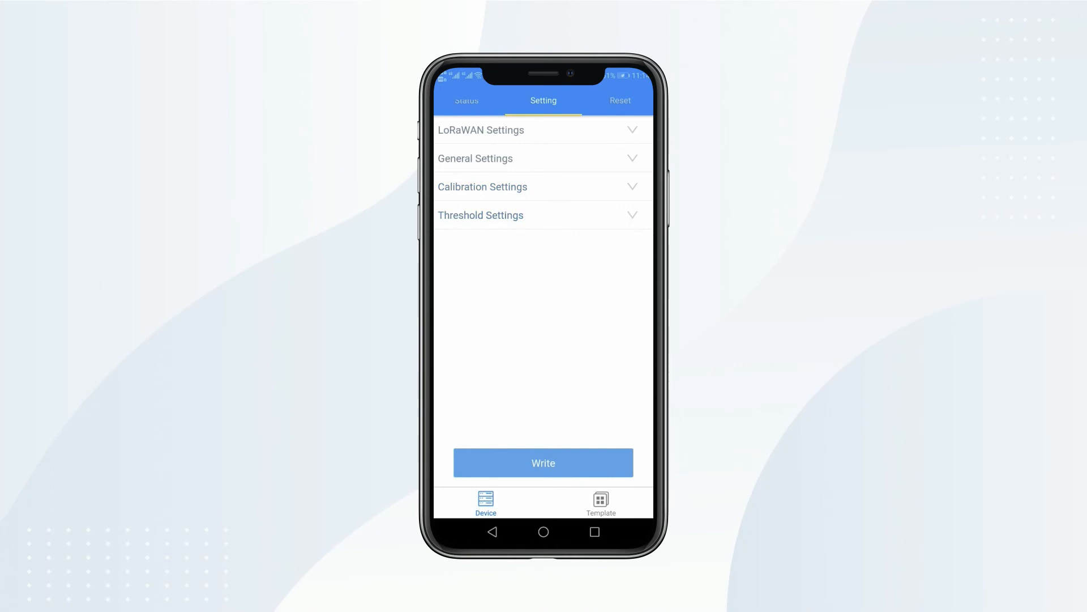
{"action": "left_click", "coordinate": [617, 101]}
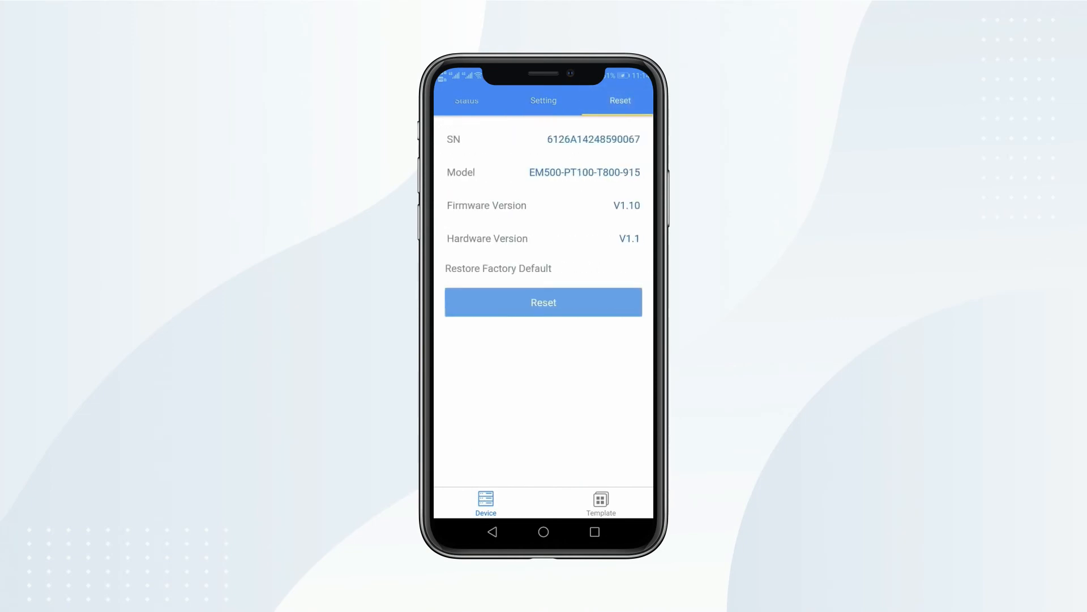